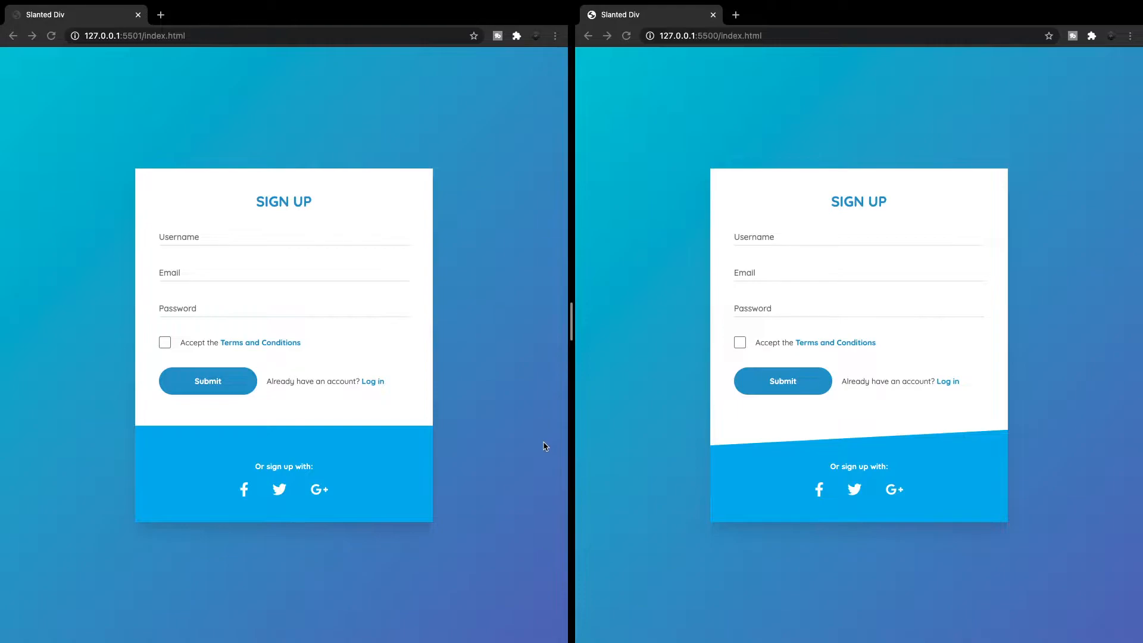
{"action": "mouse_move", "coordinate": [495, 371]}
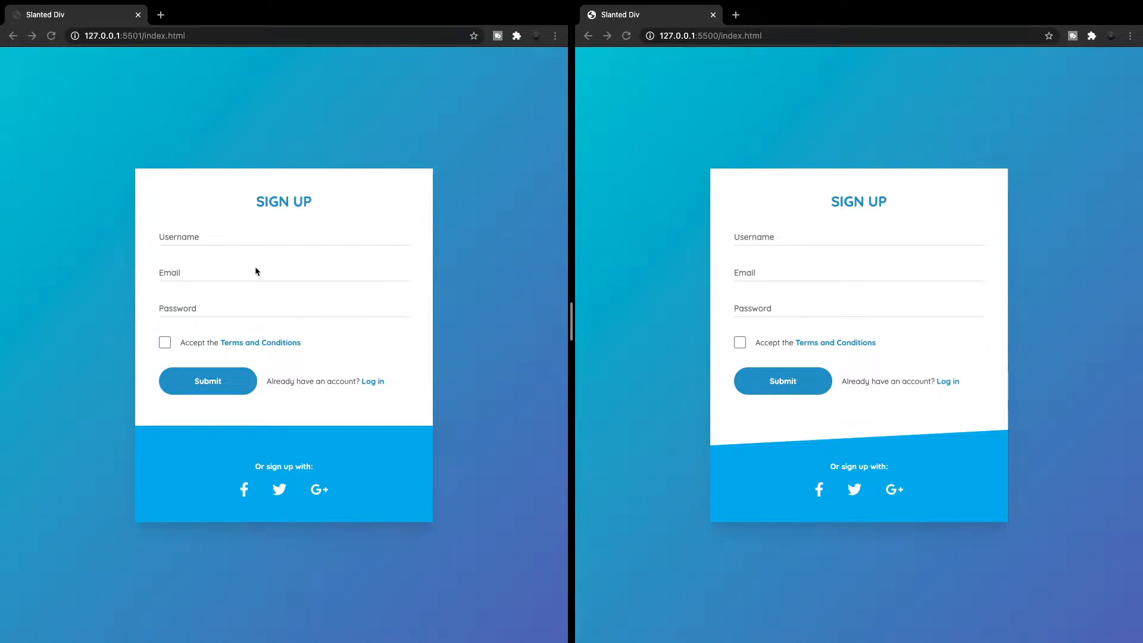
{"action": "mouse_move", "coordinate": [231, 341]}
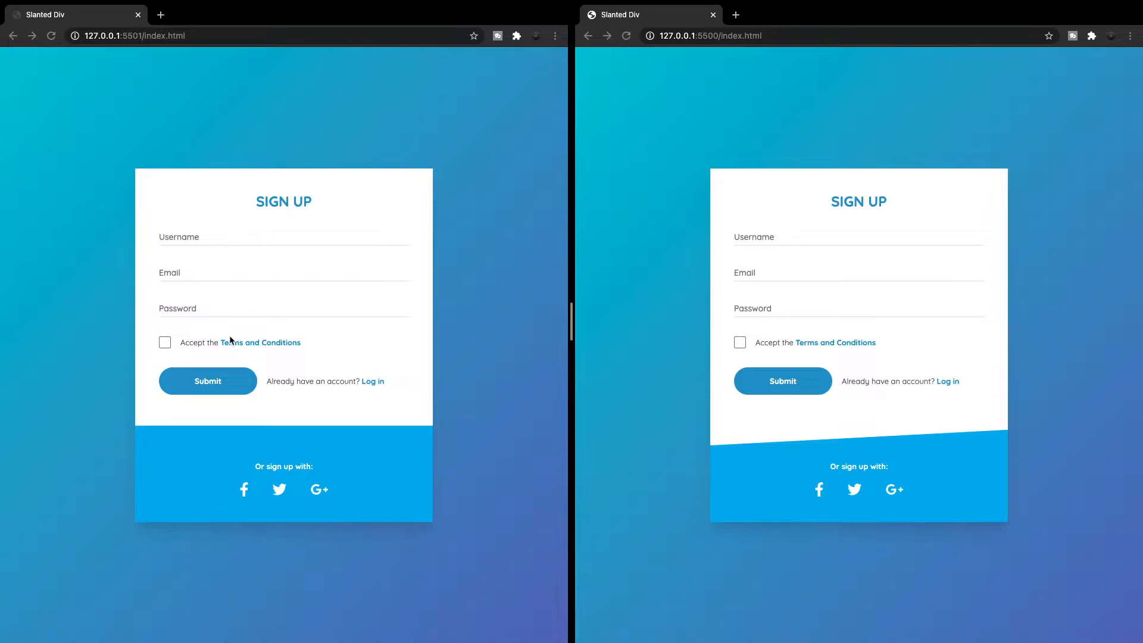
{"action": "mouse_move", "coordinate": [967, 477]}
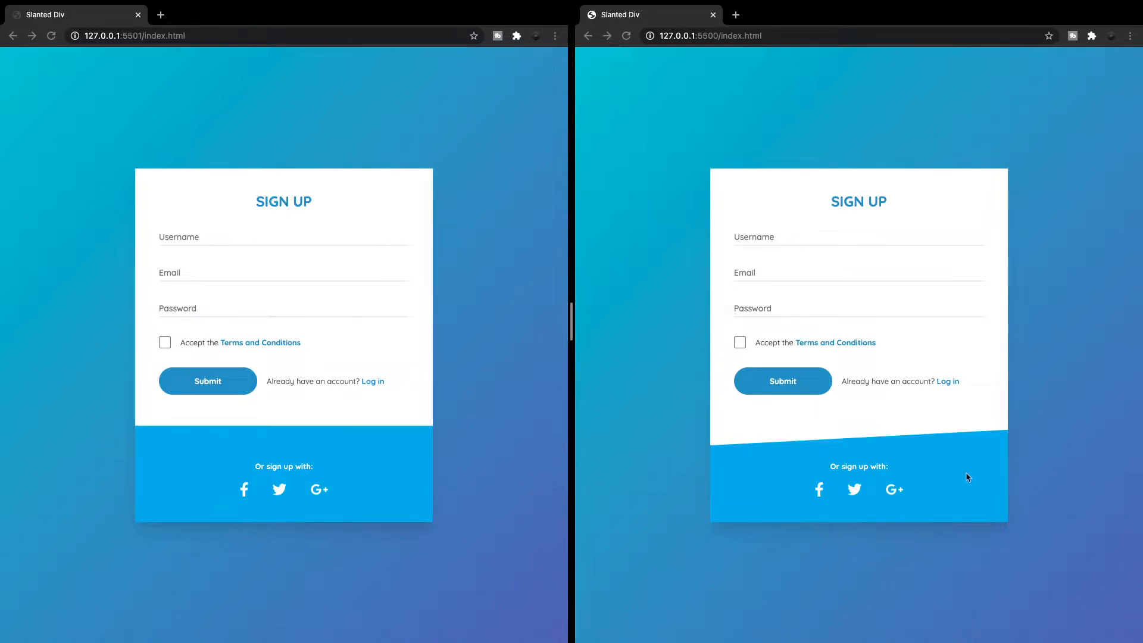
{"action": "mouse_move", "coordinate": [922, 464]}
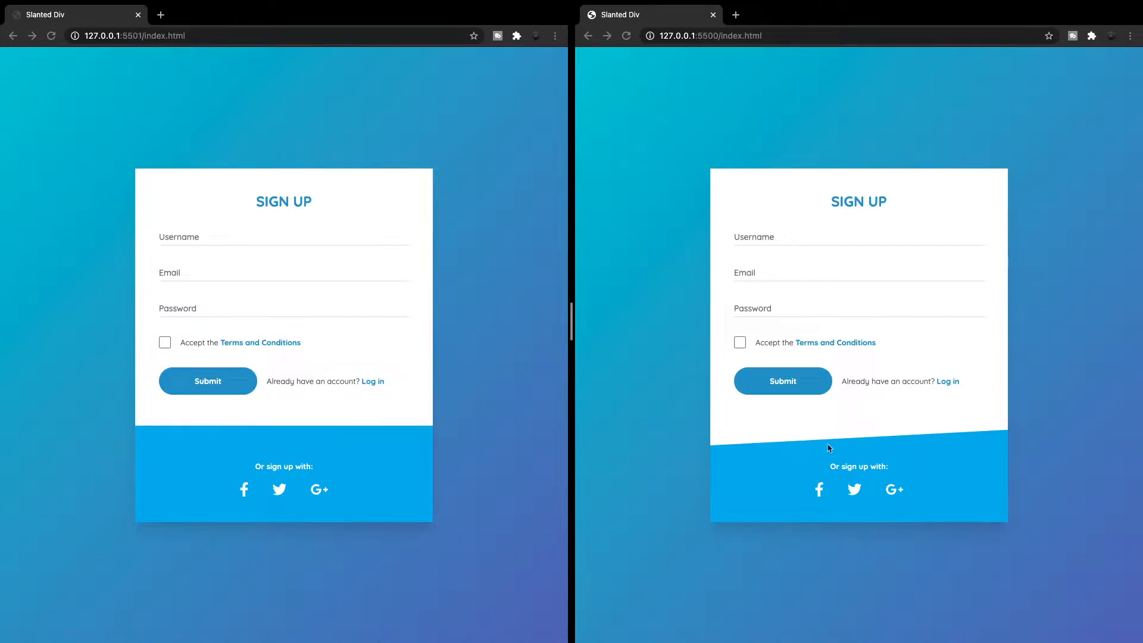
{"action": "mouse_move", "coordinate": [848, 292]}
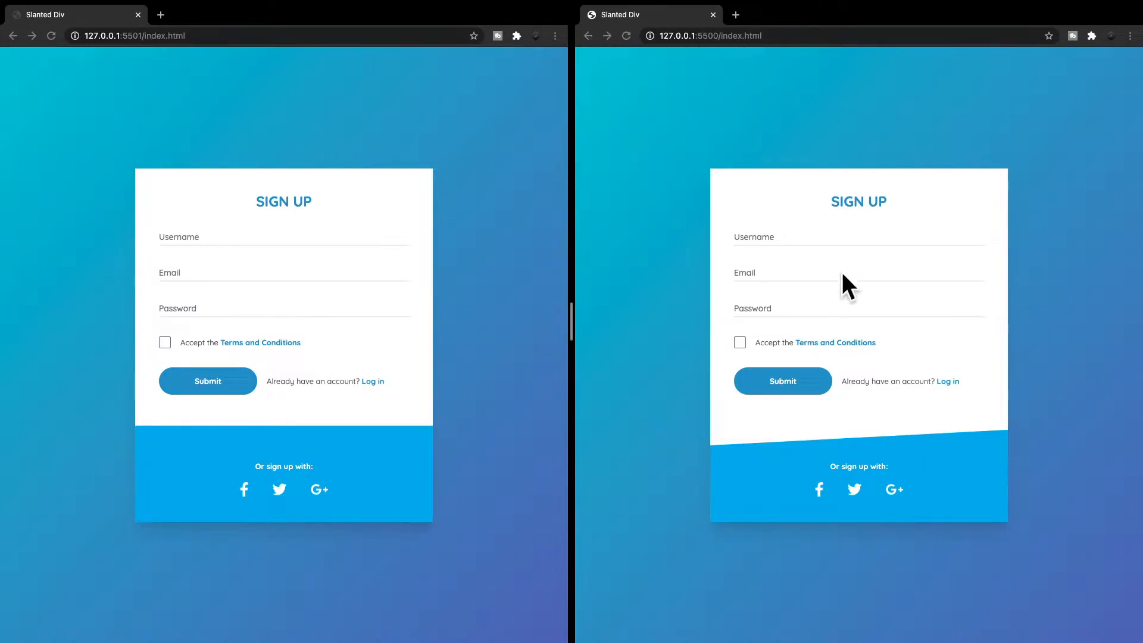
{"action": "mouse_move", "coordinate": [832, 470]}
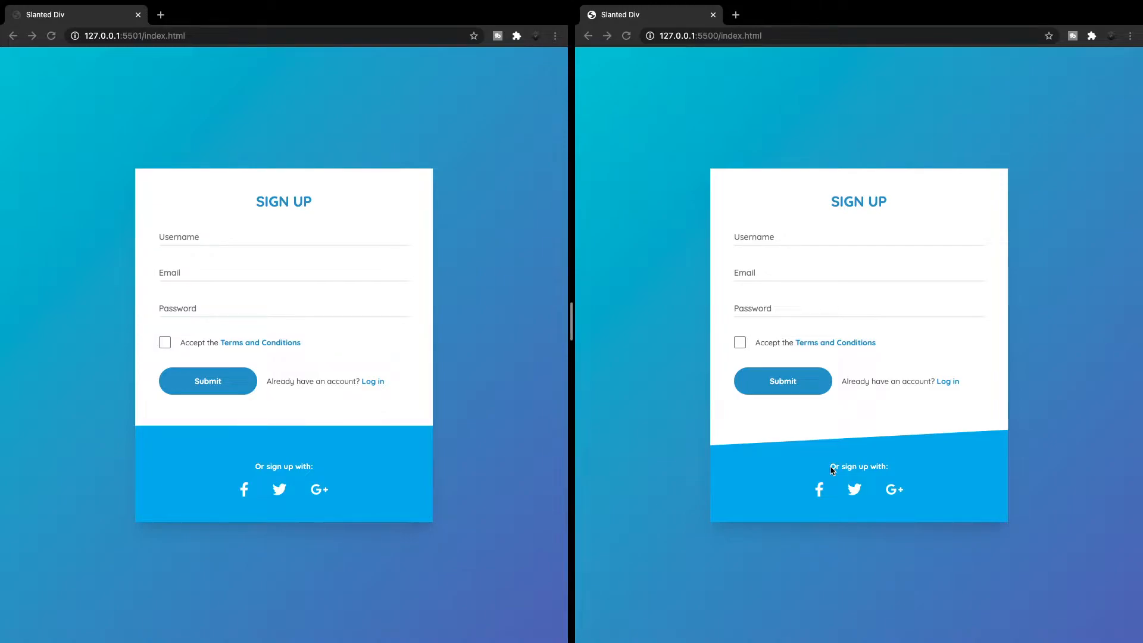
{"action": "mouse_move", "coordinate": [738, 458]}
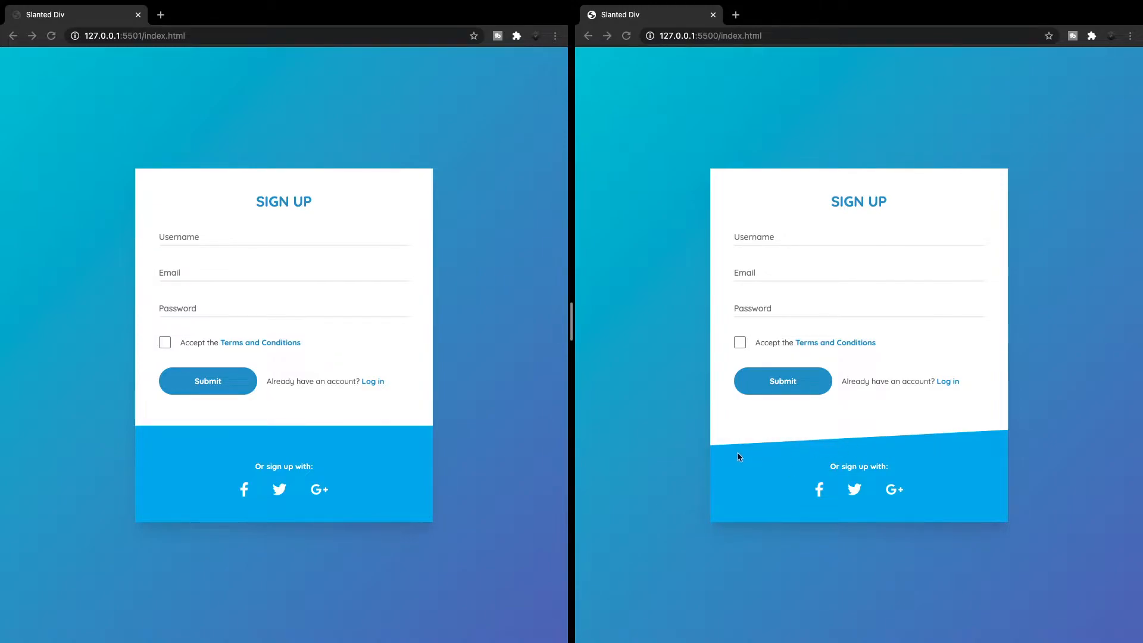
{"action": "mouse_move", "coordinate": [724, 457]}
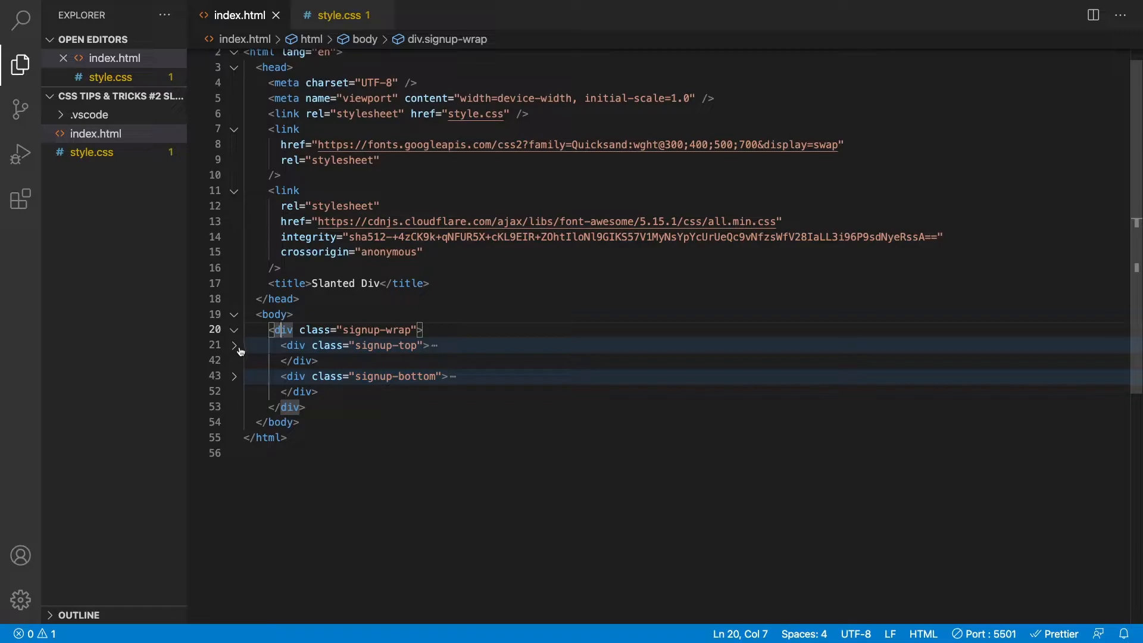
Step: Review the card's top and bottom section markup and expand the top section in the element tree
{"action": "left_click", "coordinate": [234, 345]}
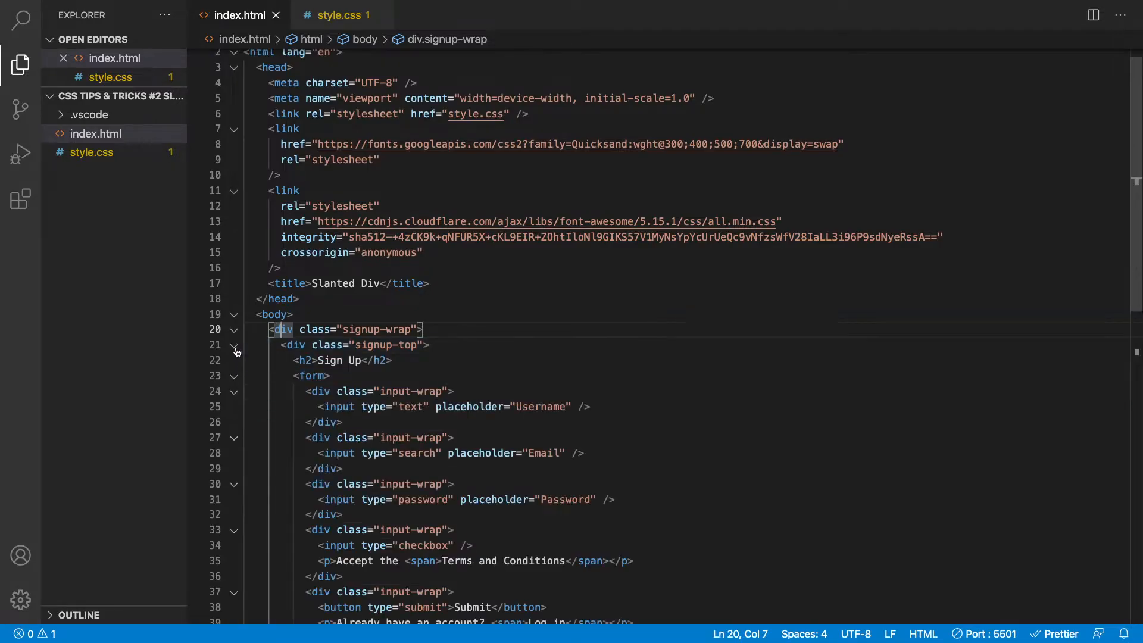
{"action": "scroll", "scroll_direction": "down", "scroll_amount": 3}
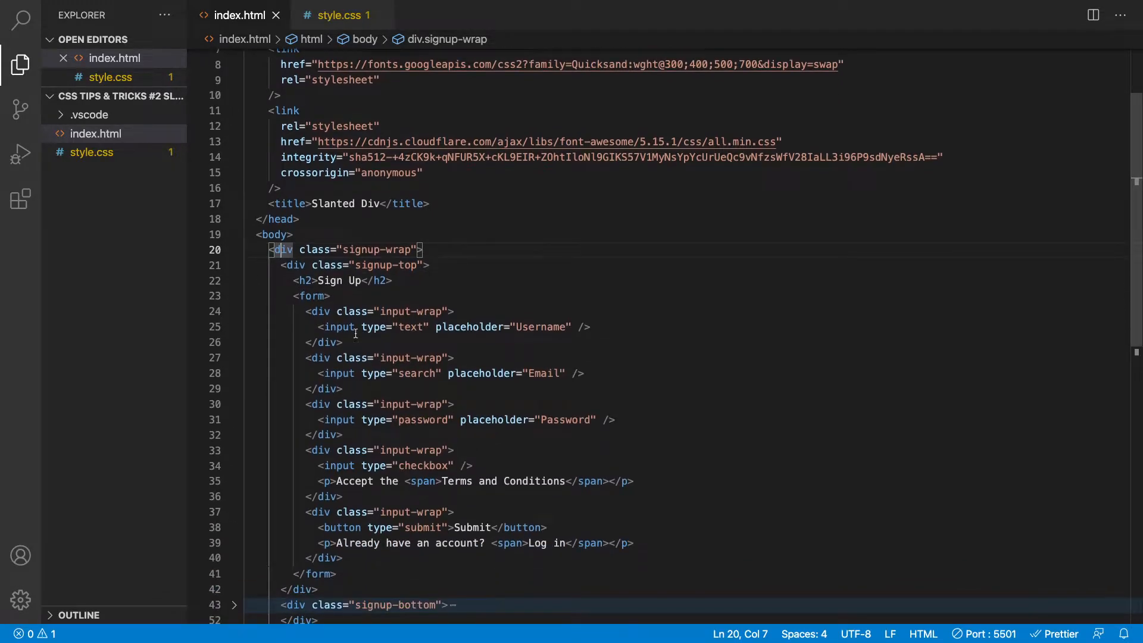
{"action": "left_click", "coordinate": [234, 250]}
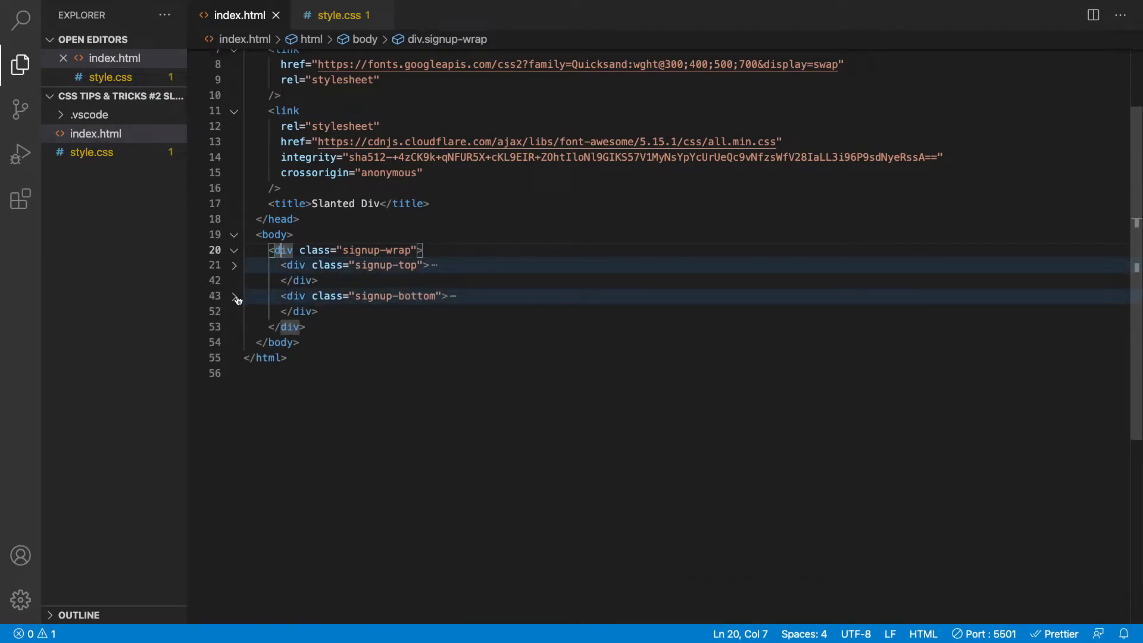
{"action": "left_click", "coordinate": [234, 295]}
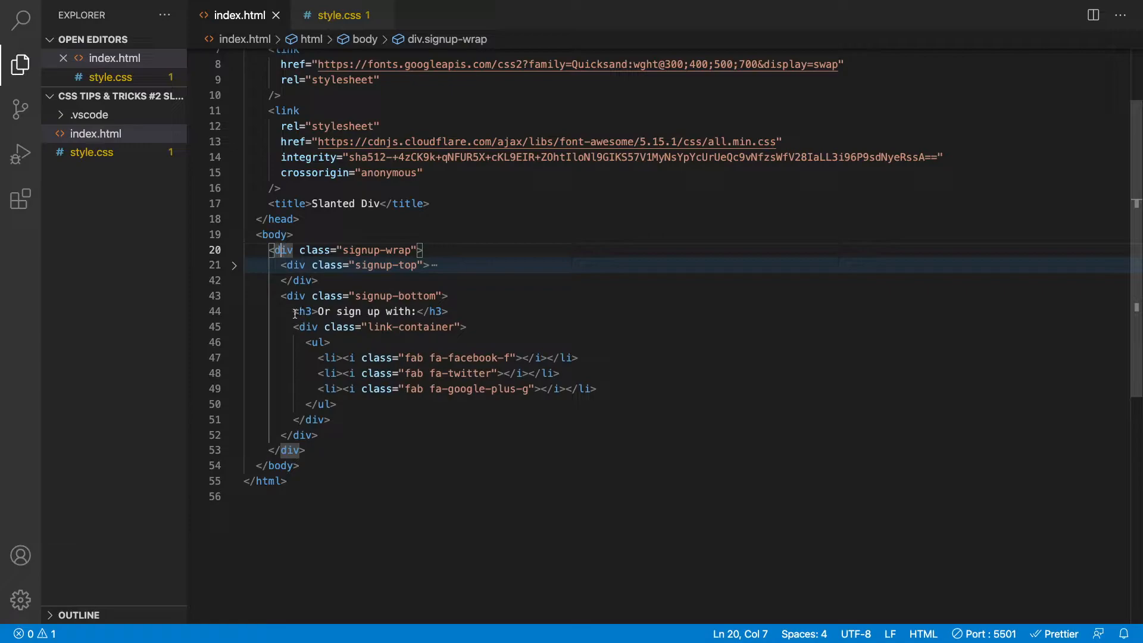
{"action": "left_click", "coordinate": [305, 326]}
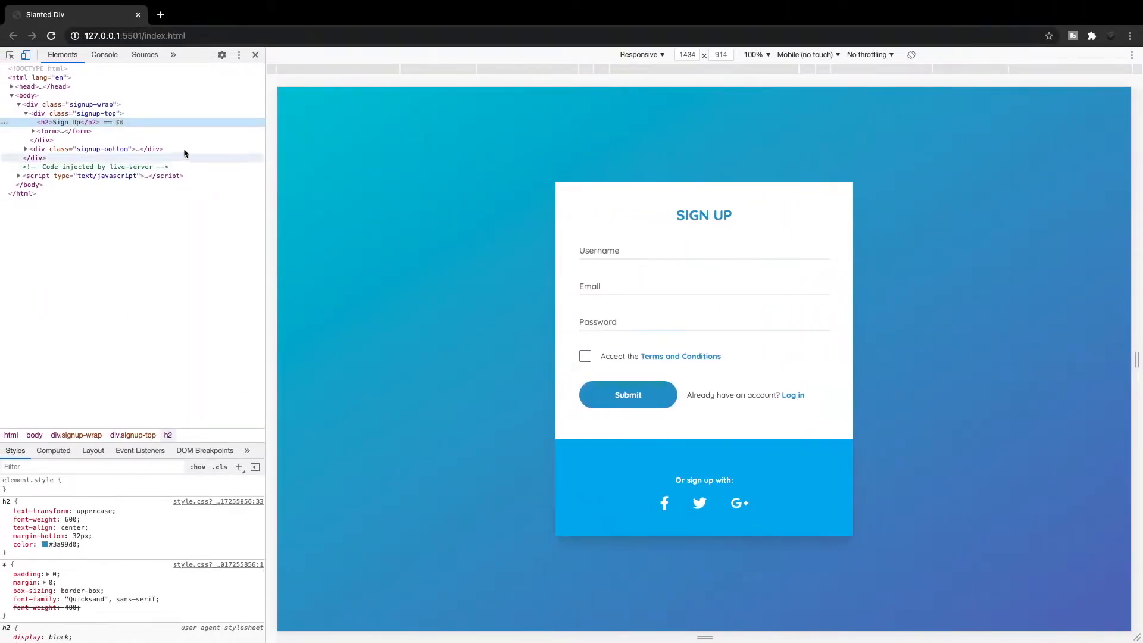
{"action": "mouse_move", "coordinate": [72, 114]}
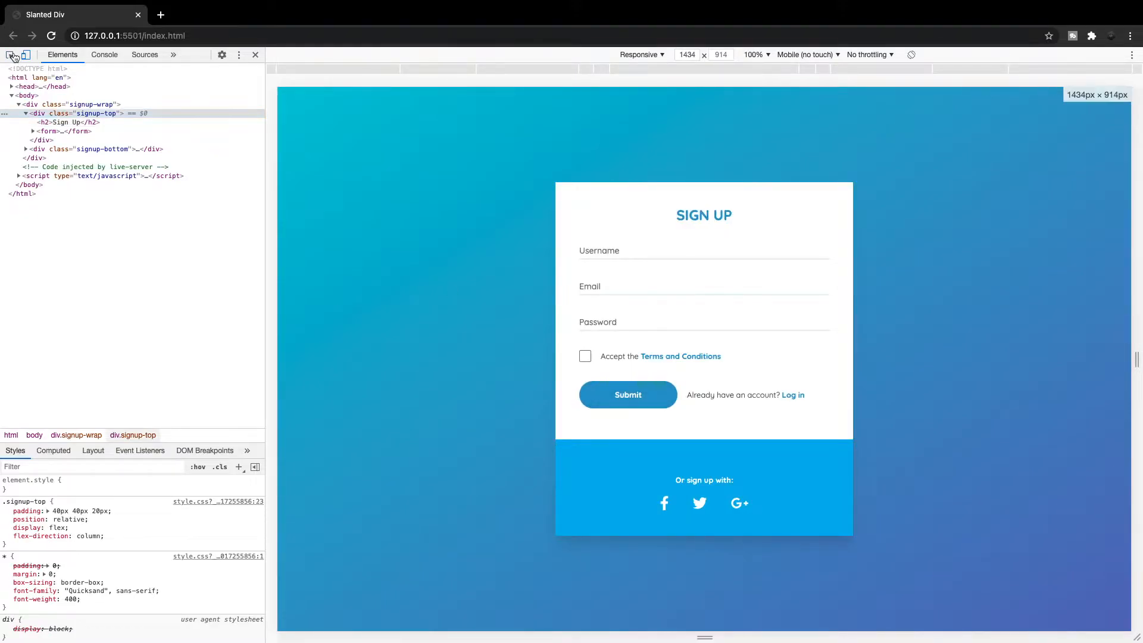
{"action": "mouse_move", "coordinate": [89, 149]}
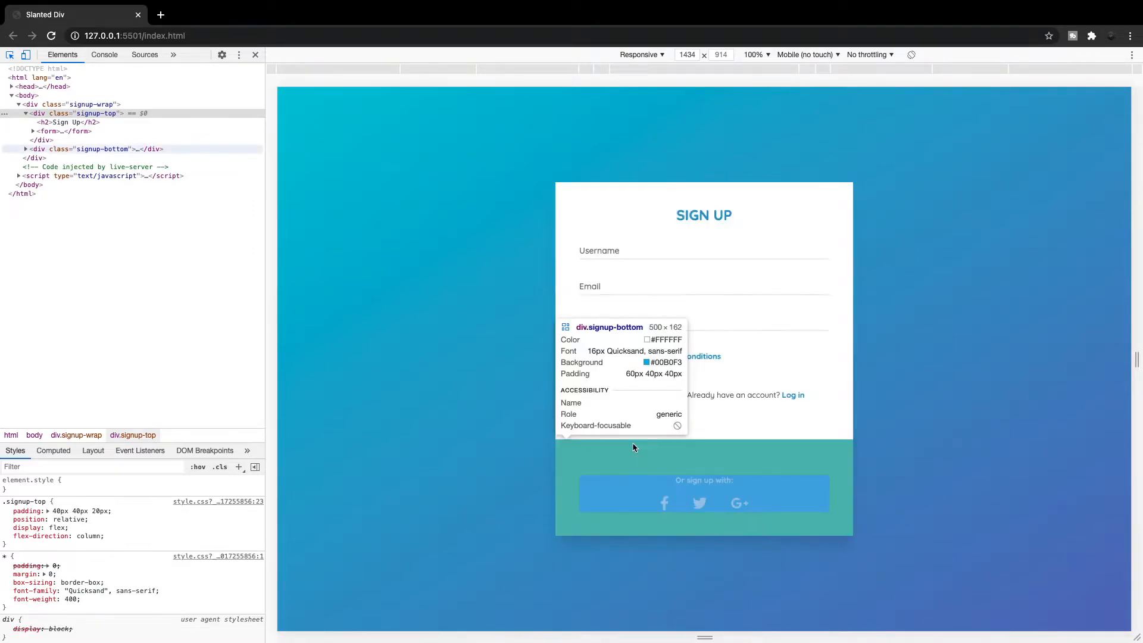
{"action": "mouse_move", "coordinate": [634, 443]}
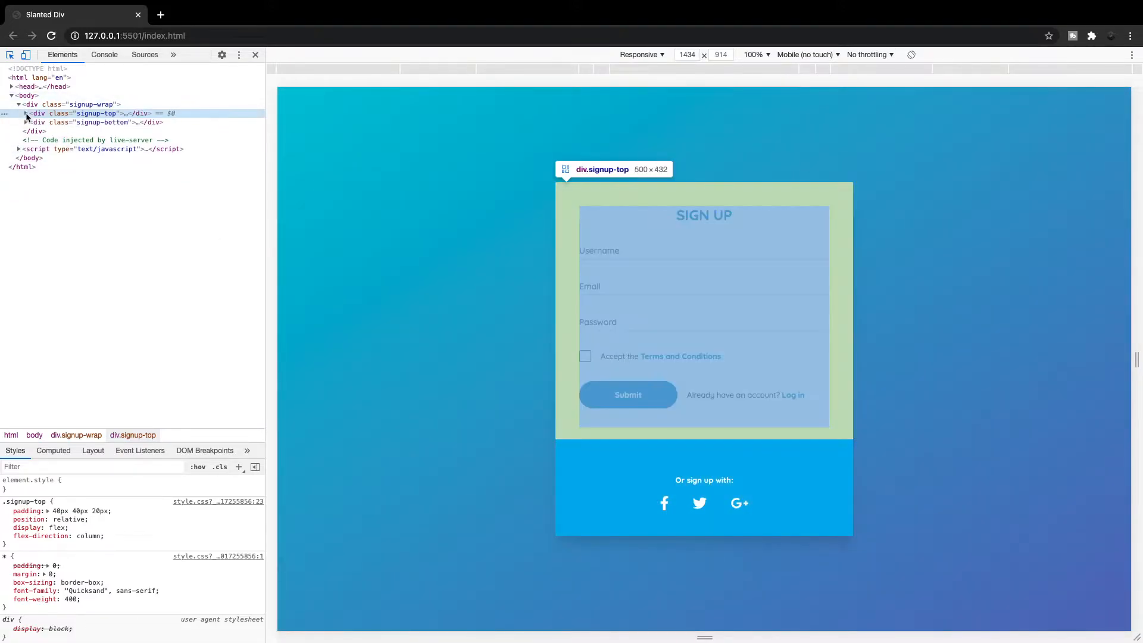
{"action": "left_click", "coordinate": [19, 113]}
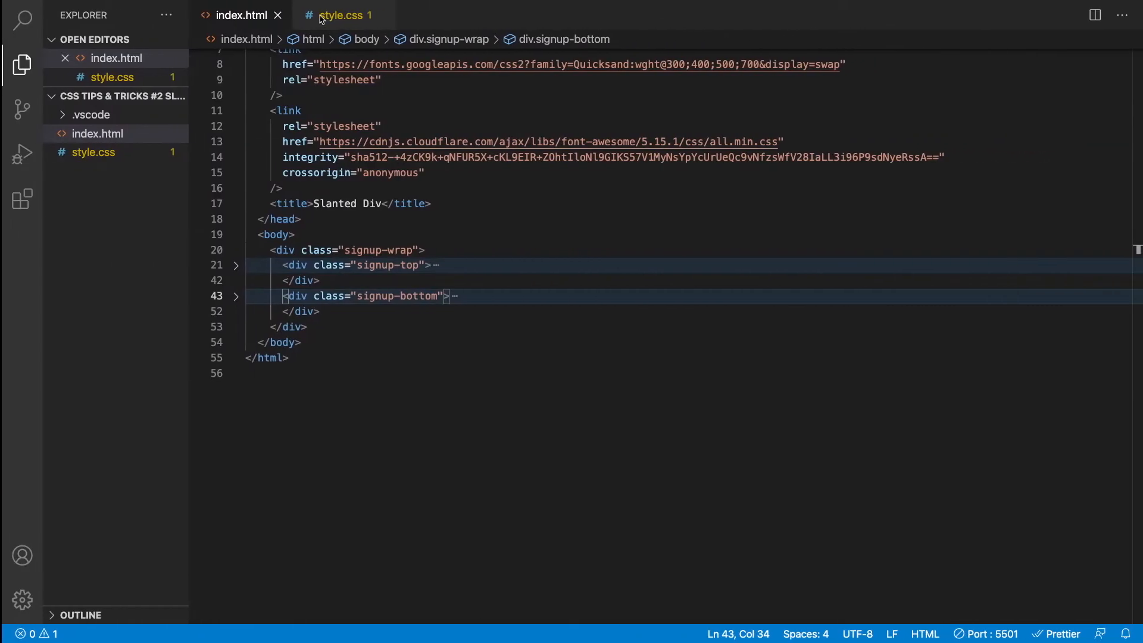
Step: Add a .signup-top::before rule in style.css with content "hello" as a test string
{"action": "left_click", "coordinate": [343, 16]}
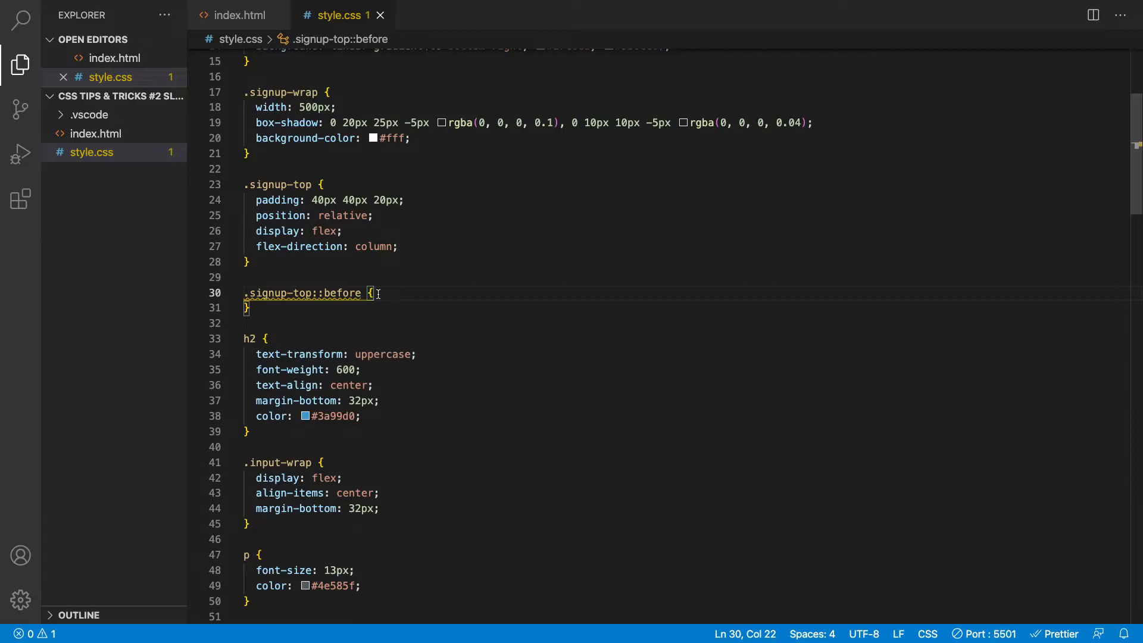
{"action": "type", "text": "content: ;"}
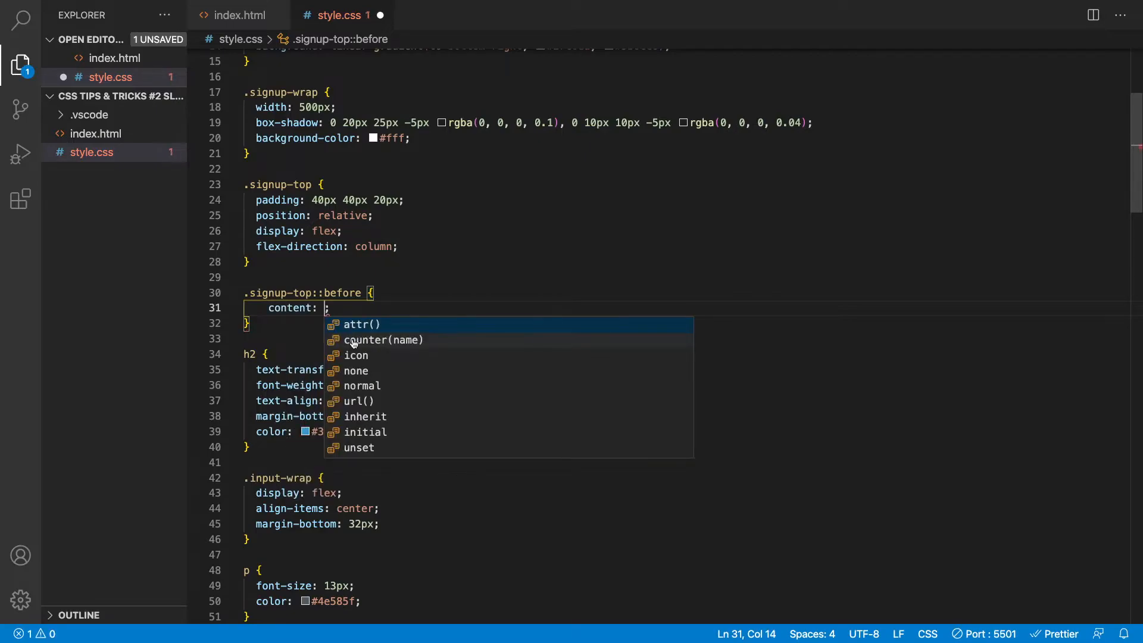
{"action": "type", "text": "\"hel\""}
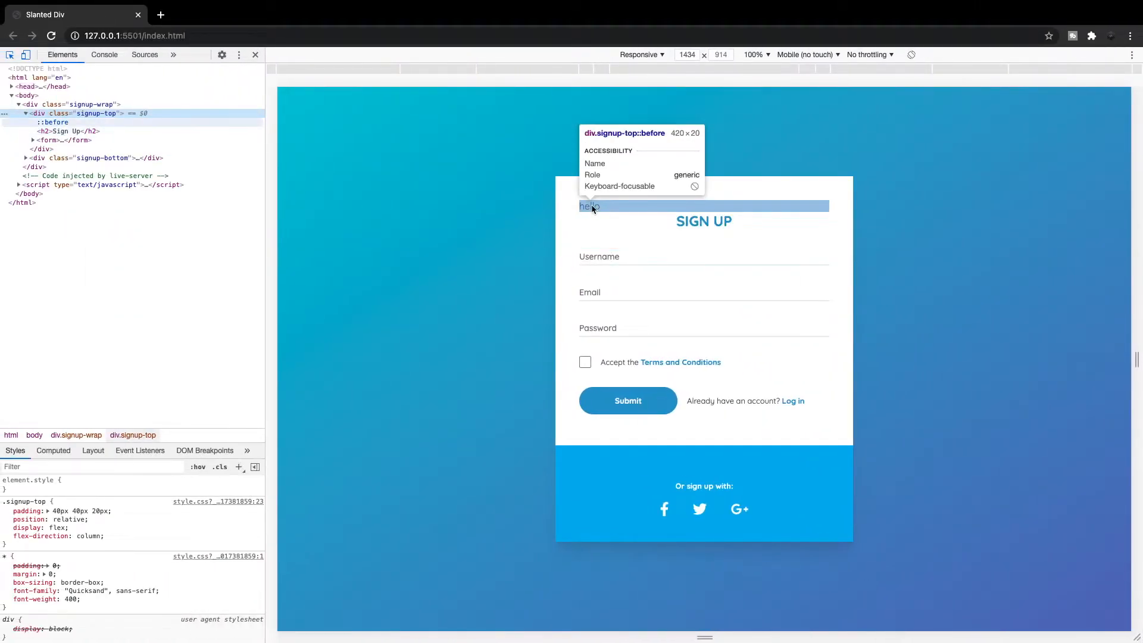
Step: Inspect the top section's ::before node to confirm its "hello" content renders
{"action": "left_click", "coordinate": [66, 131]}
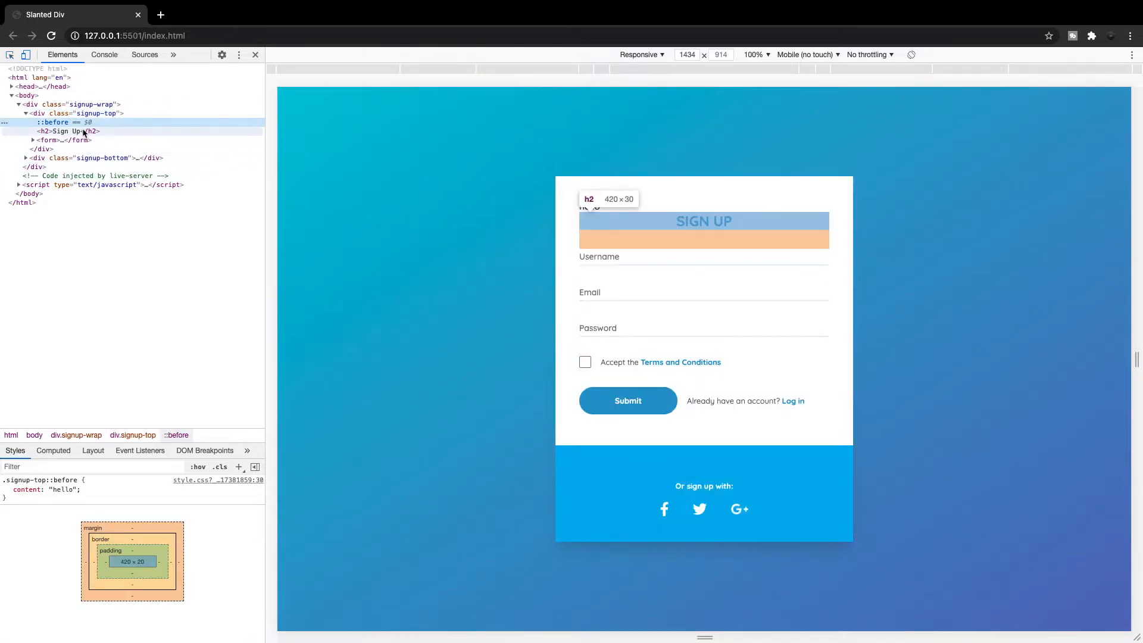
{"action": "mouse_move", "coordinate": [81, 115]}
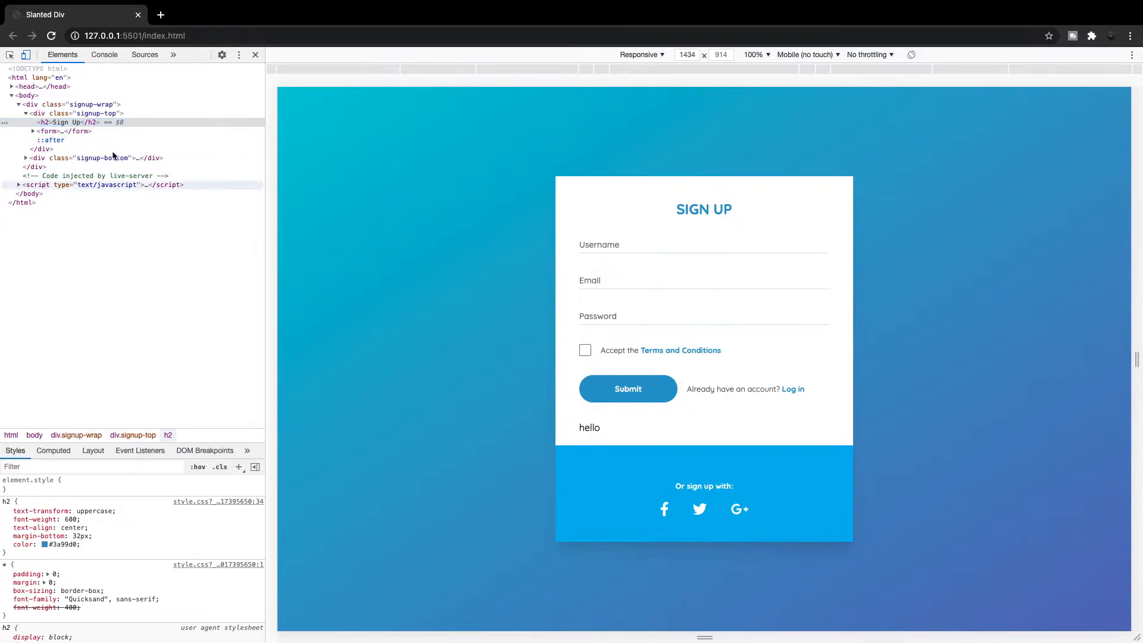
{"action": "mouse_move", "coordinate": [86, 133]}
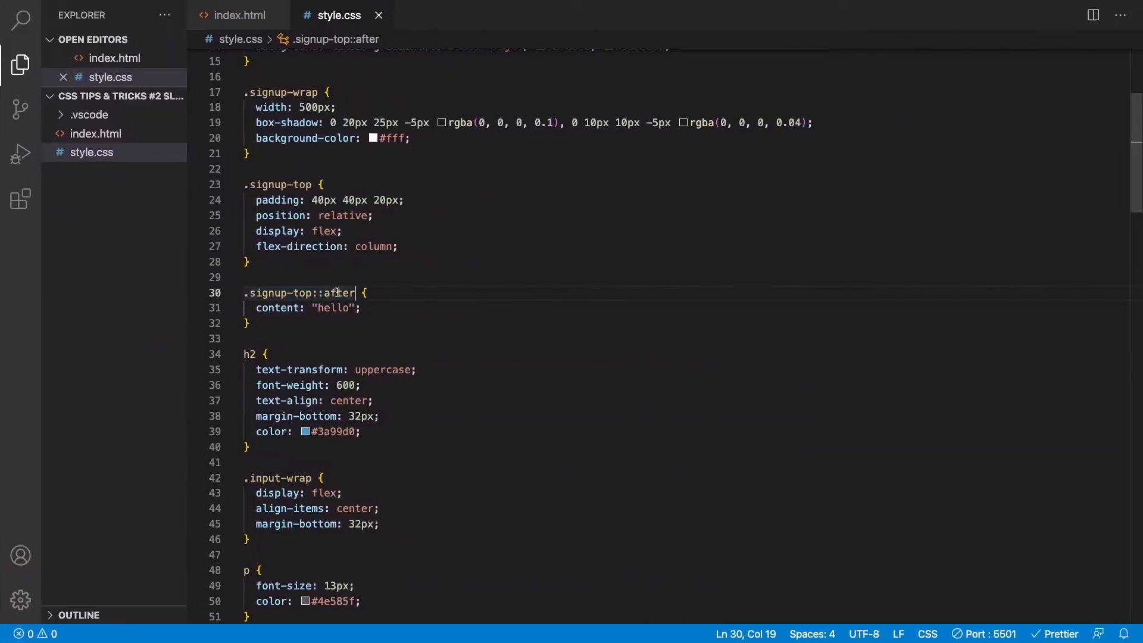
Step: Empty the content string and position the bar absolutely with left/right 0 and bottom -20px
{"action": "type", "text": "befor"}
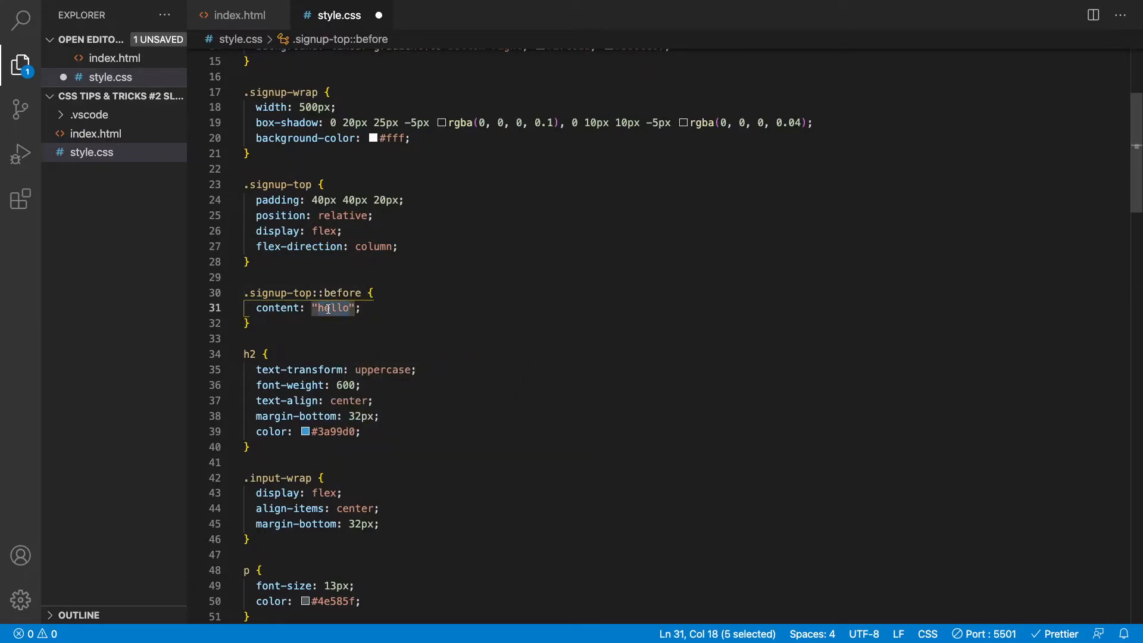
{"action": "key", "text": "Delete"}
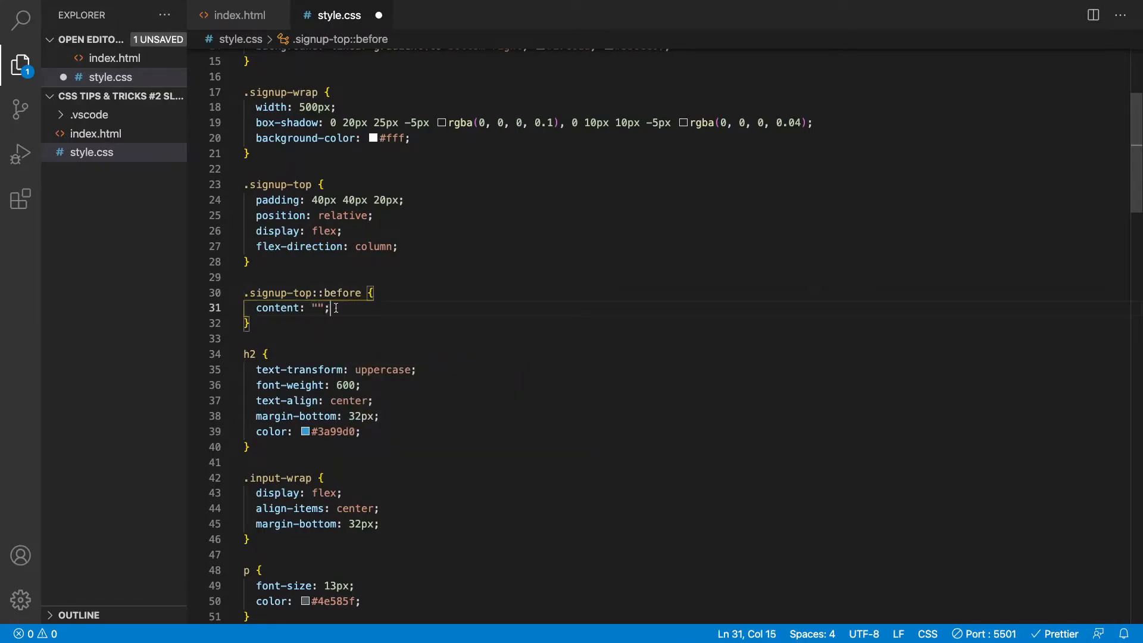
{"action": "key", "text": "Enter"}
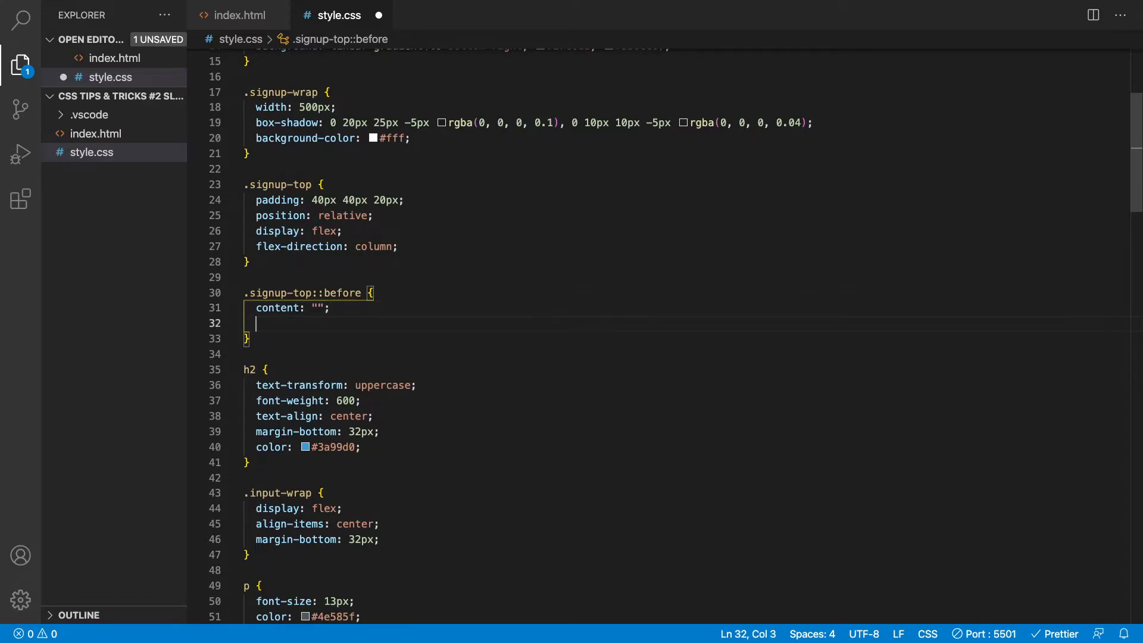
{"action": "type", "text": "po"}
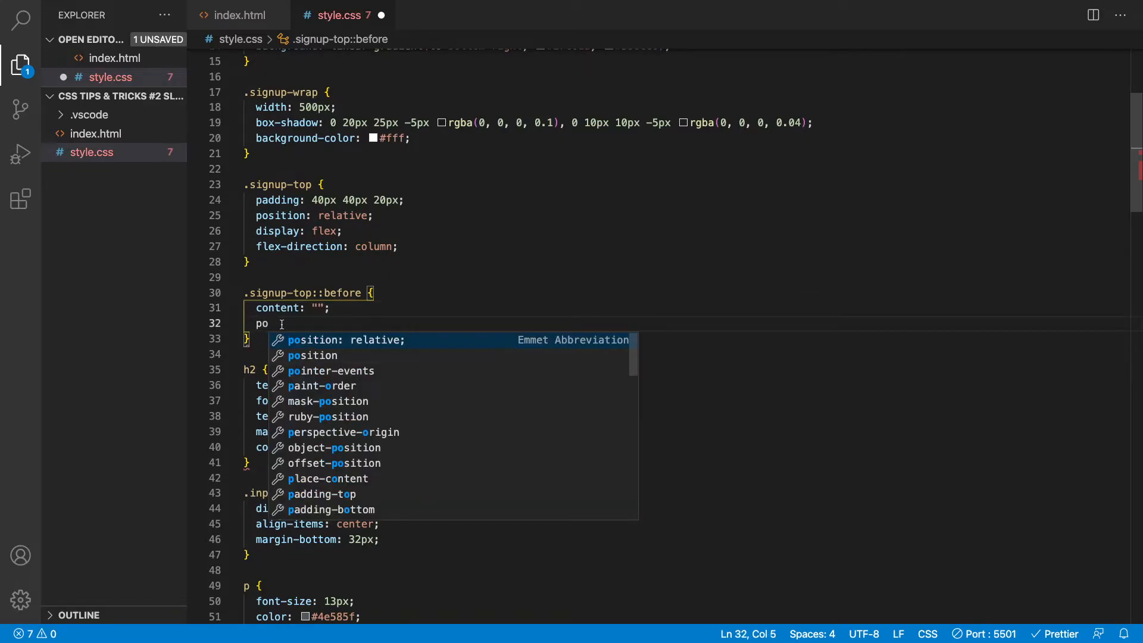
{"action": "type", "text": "sition: absolute;"}
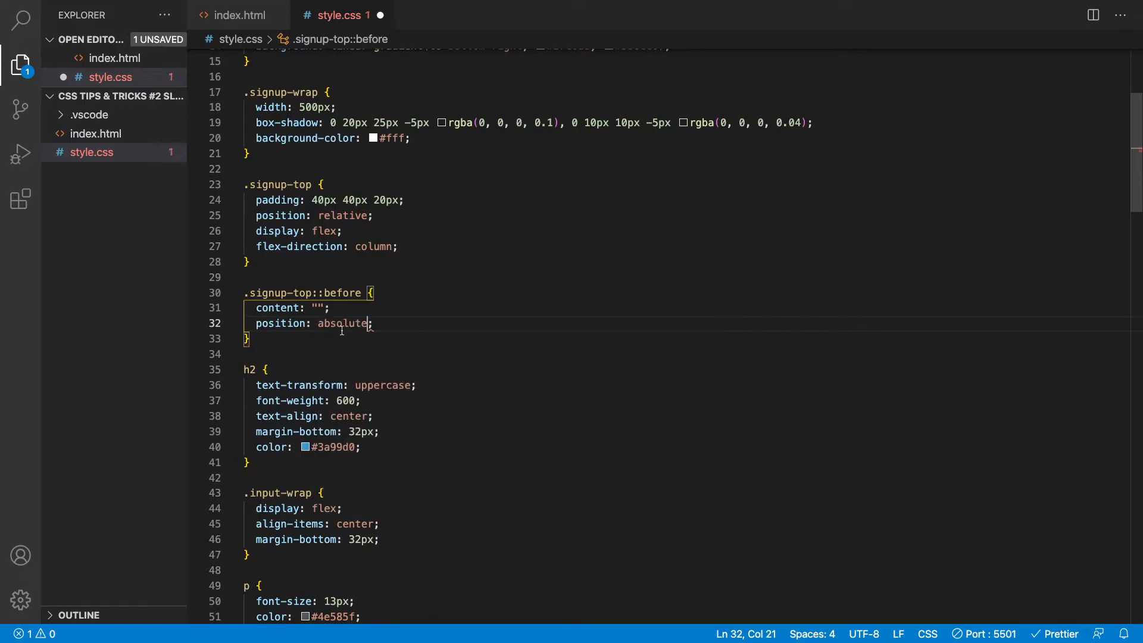
{"action": "type", "text": "left: 0;"}
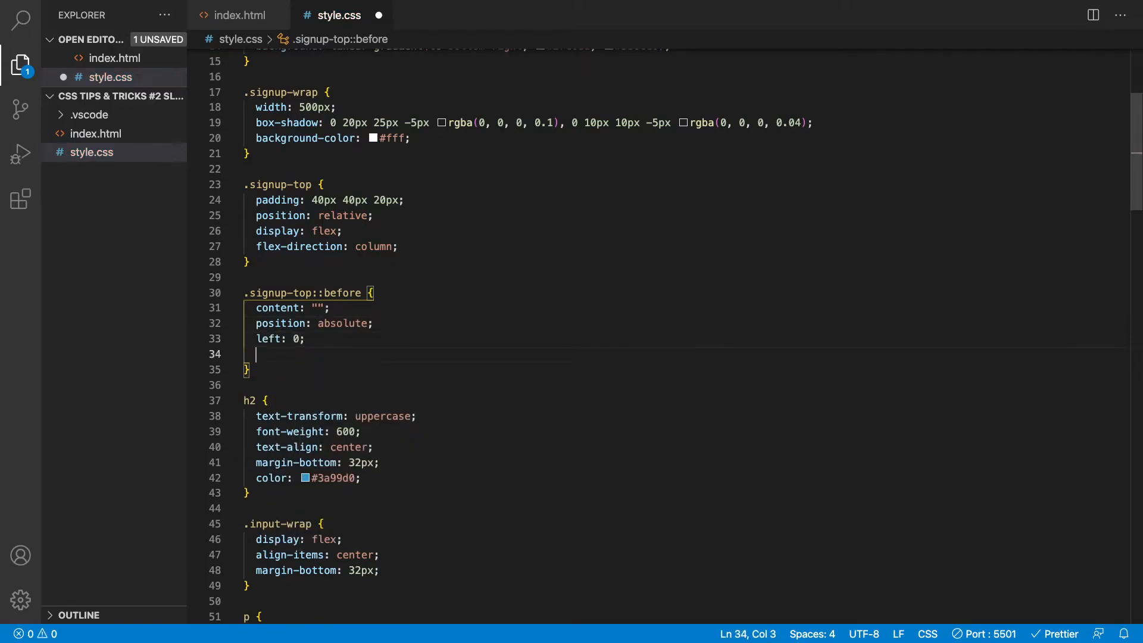
{"action": "type", "text": "right: 0;"}
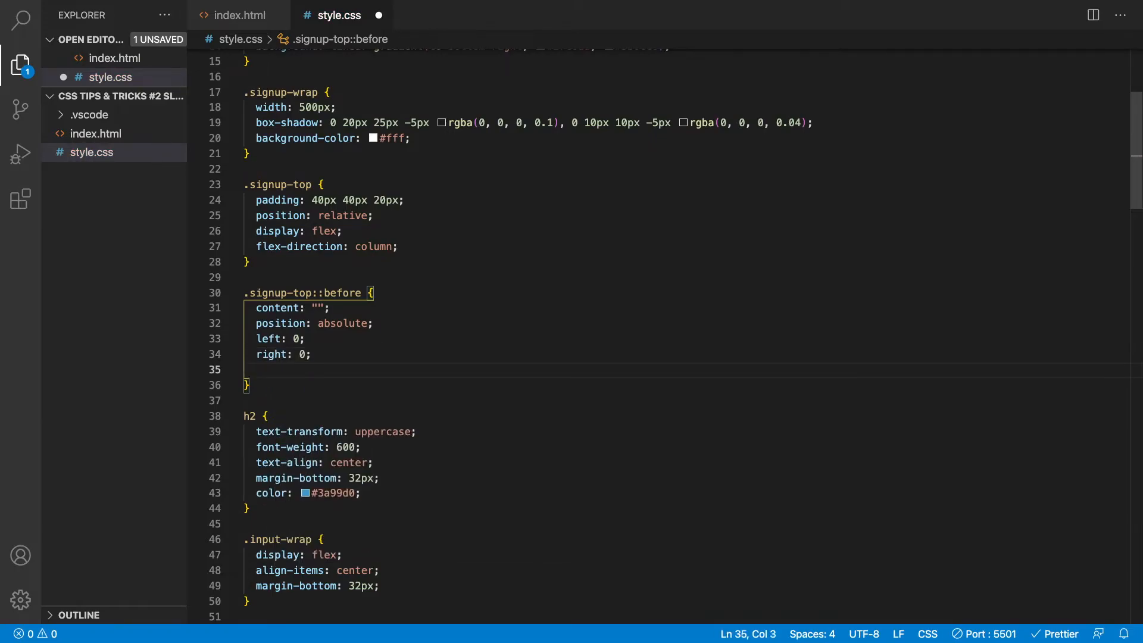
{"action": "type", "text": "bottom: -2;"}
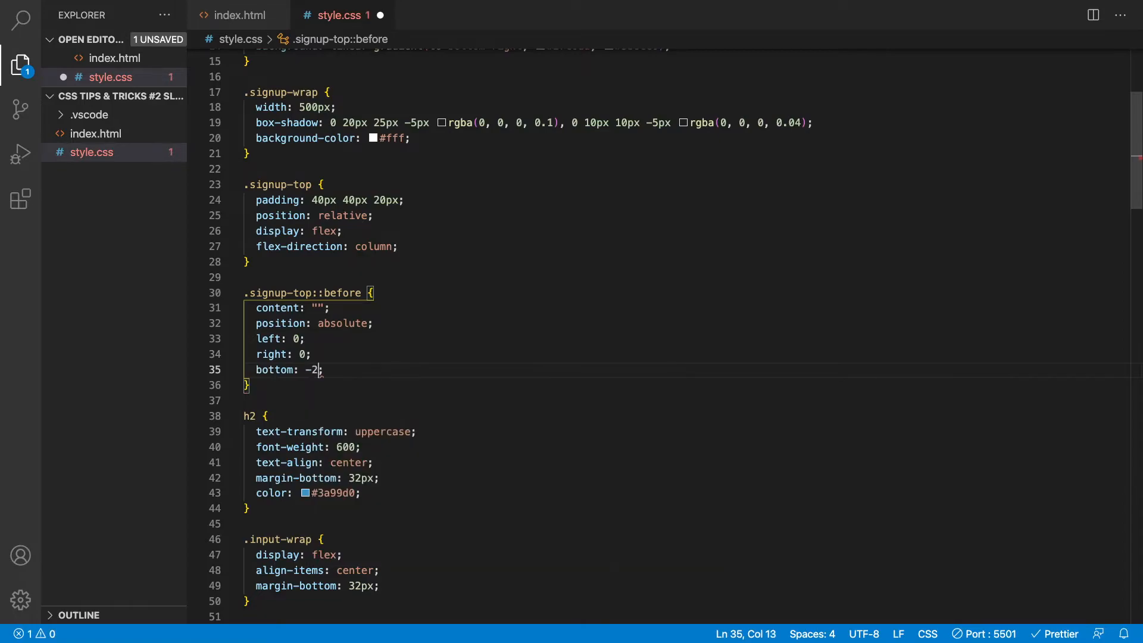
{"action": "type", "text": "0px;"}
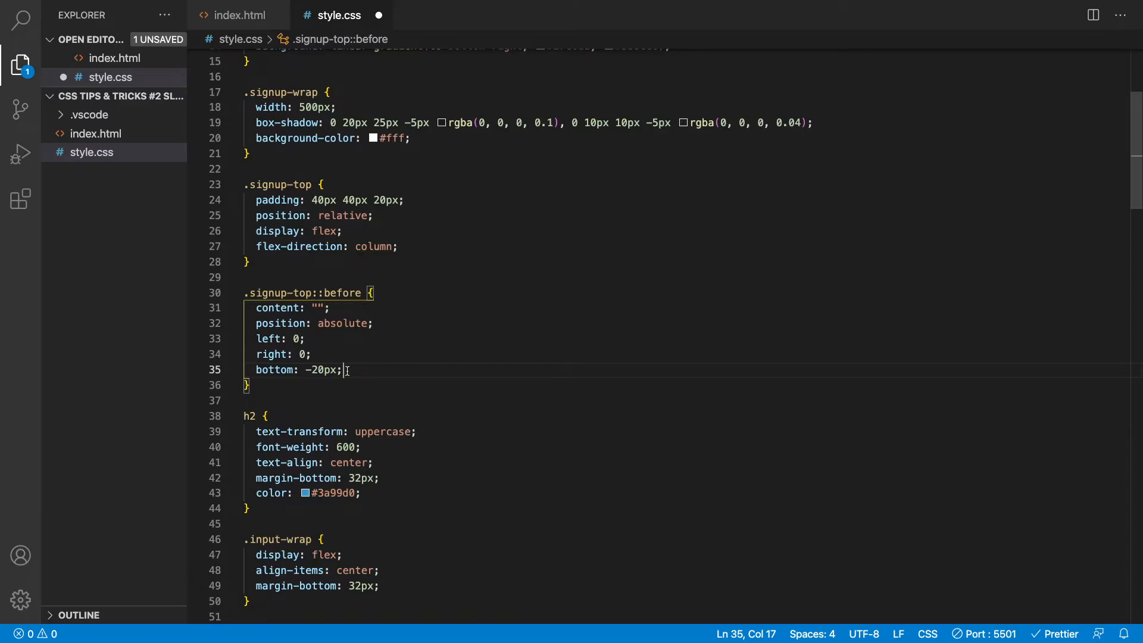
Step: Give the bar height 50px and background-color dark grey #4e585f
{"action": "type", "text": "height: ;"}
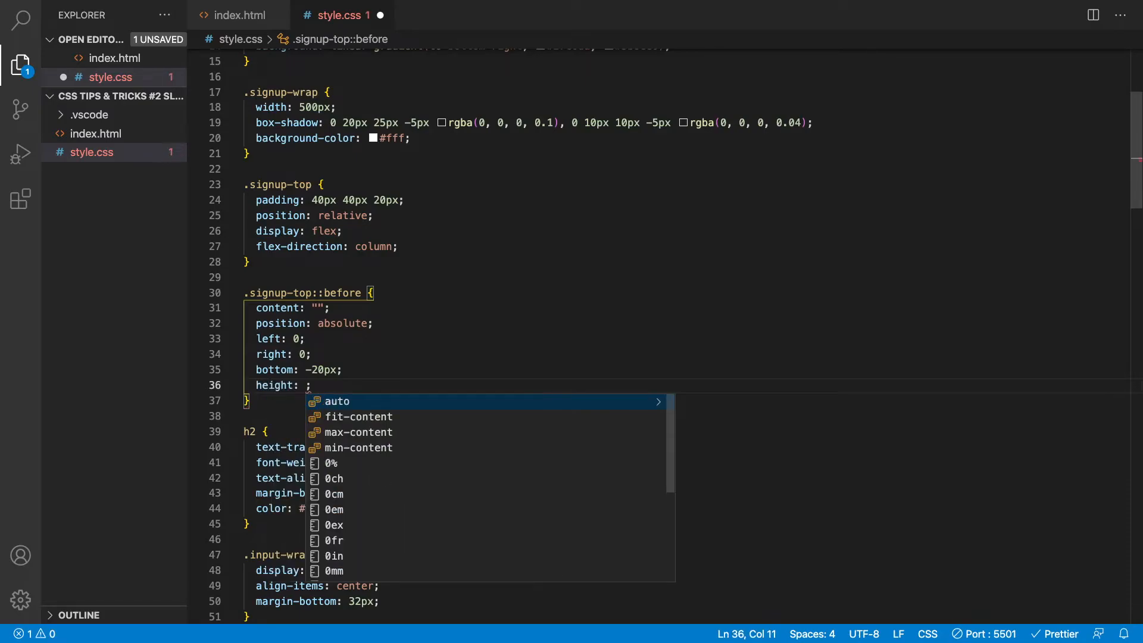
{"action": "type", "text": "50px"}
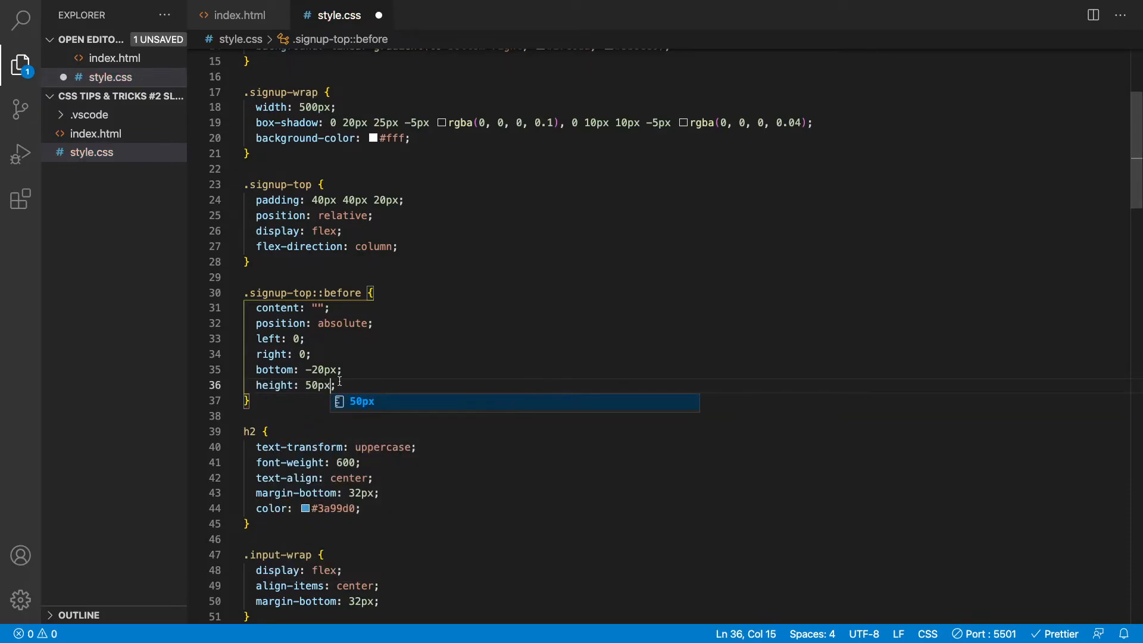
{"action": "key", "text": "Enter"}
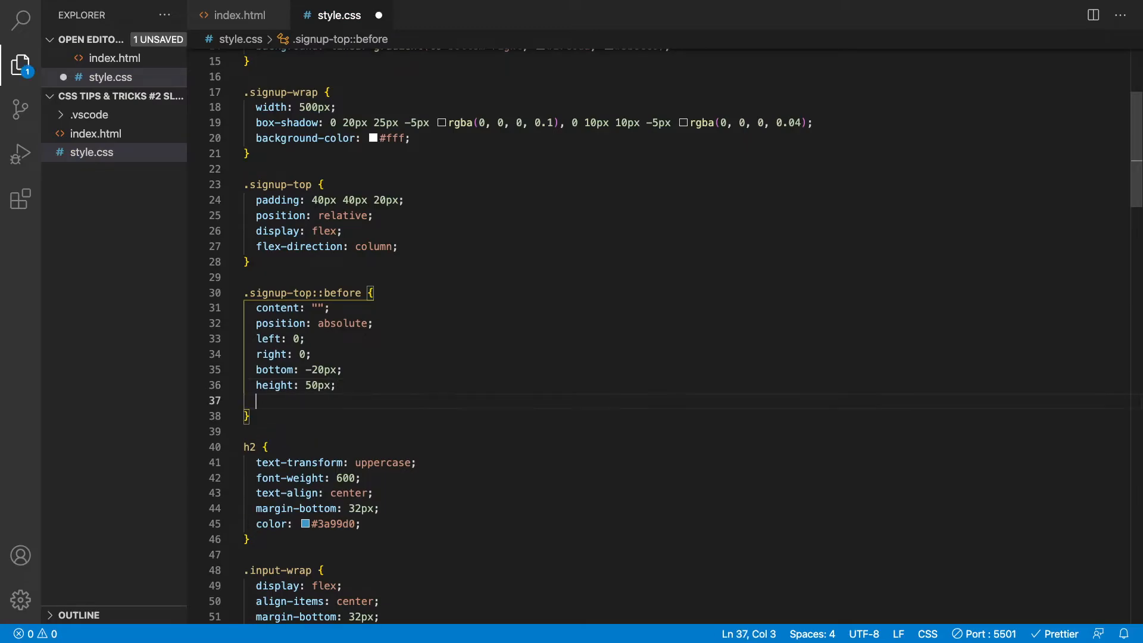
{"action": "type", "text": "background-color: ;"}
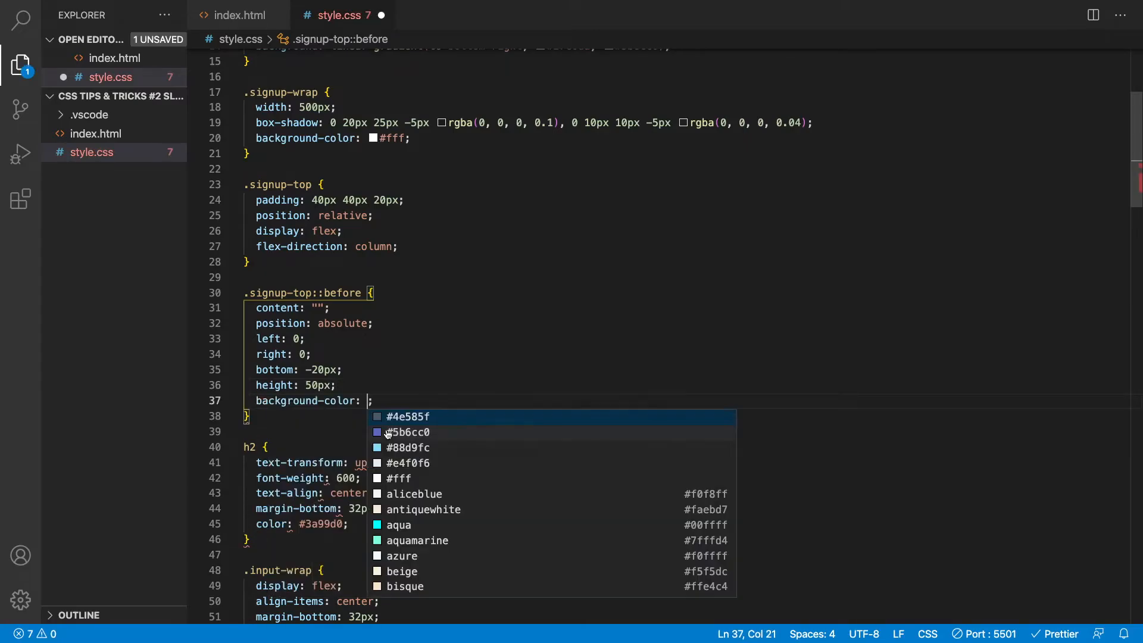
{"action": "left_click", "coordinate": [407, 417]}
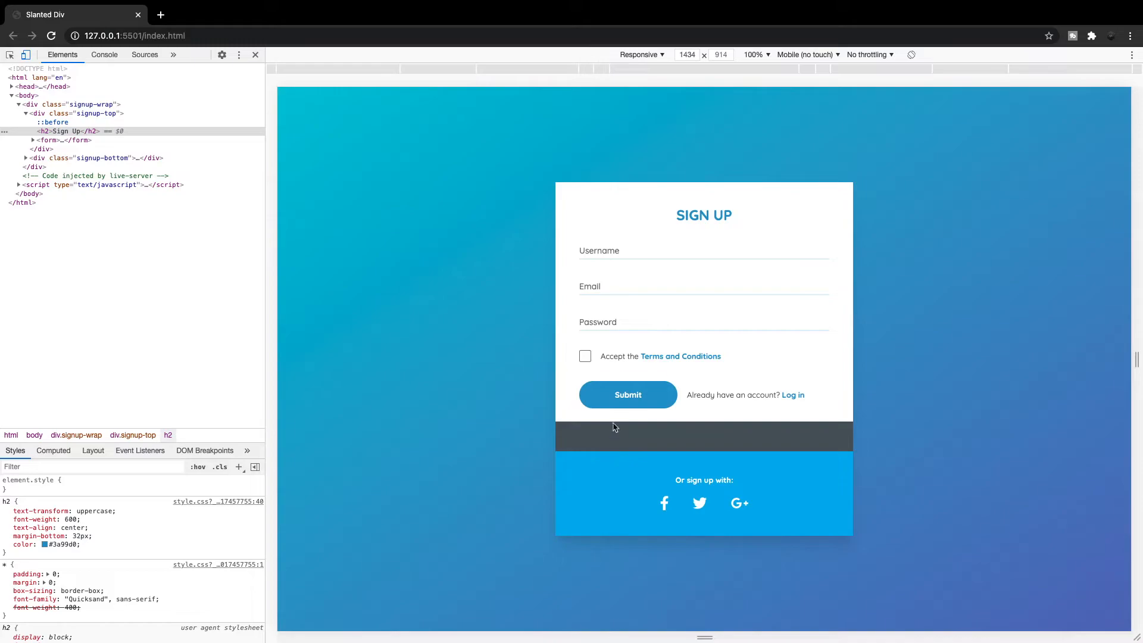
{"action": "mouse_move", "coordinate": [626, 423]}
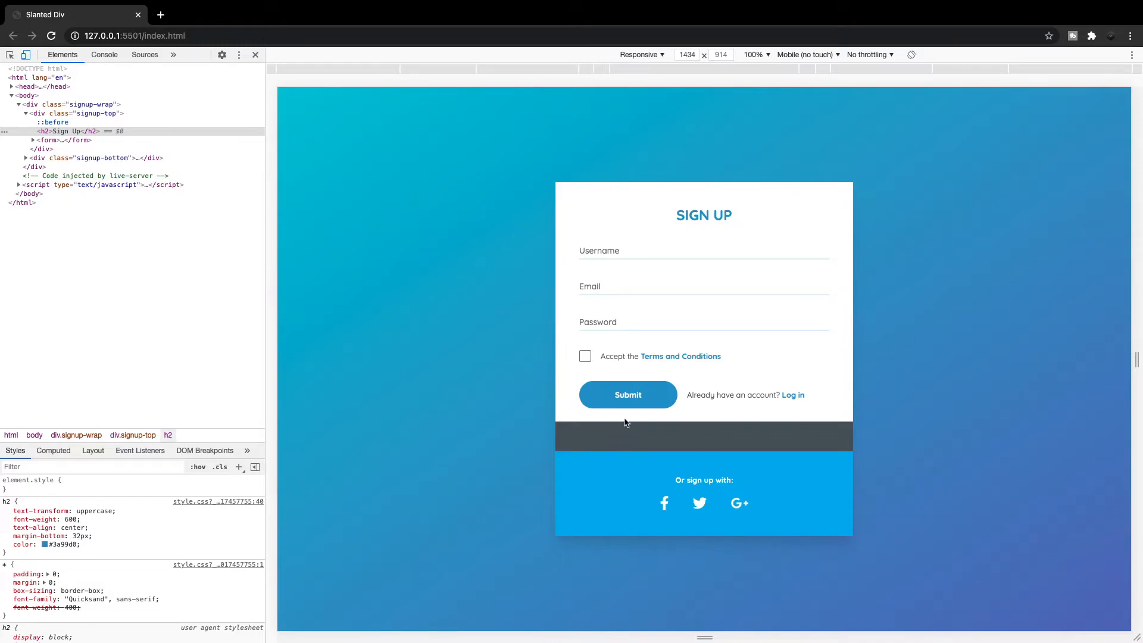
{"action": "mouse_move", "coordinate": [693, 433]}
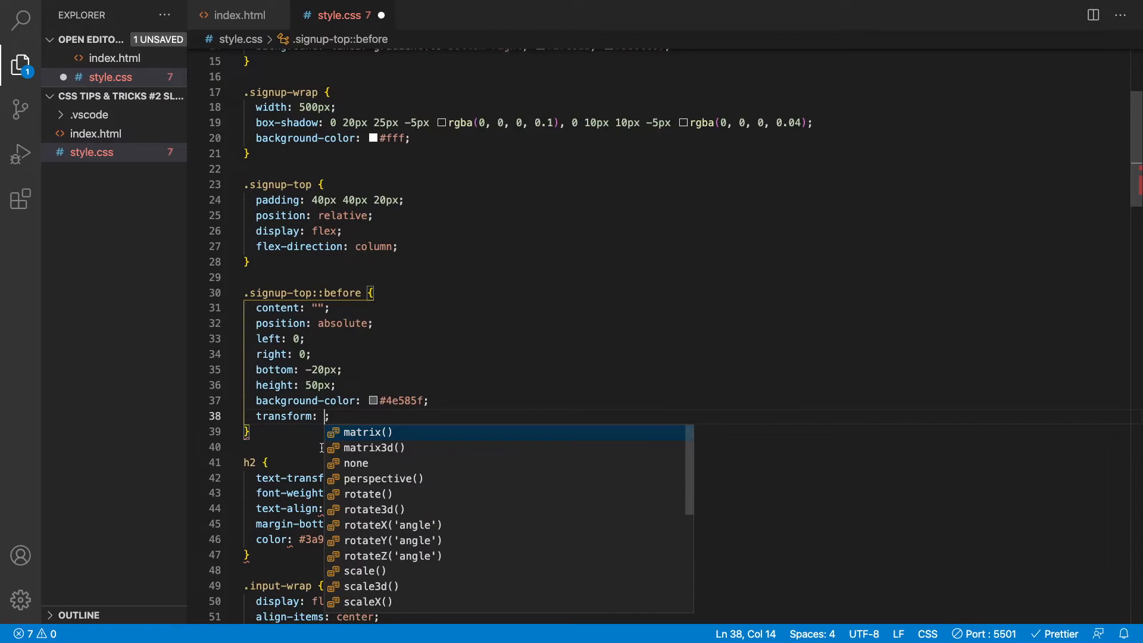
Step: Add transform: skewY(3deg) to the bar, make it white #fff, then adjust the skew angle to 1
{"action": "type", "text": "skewY(-"}
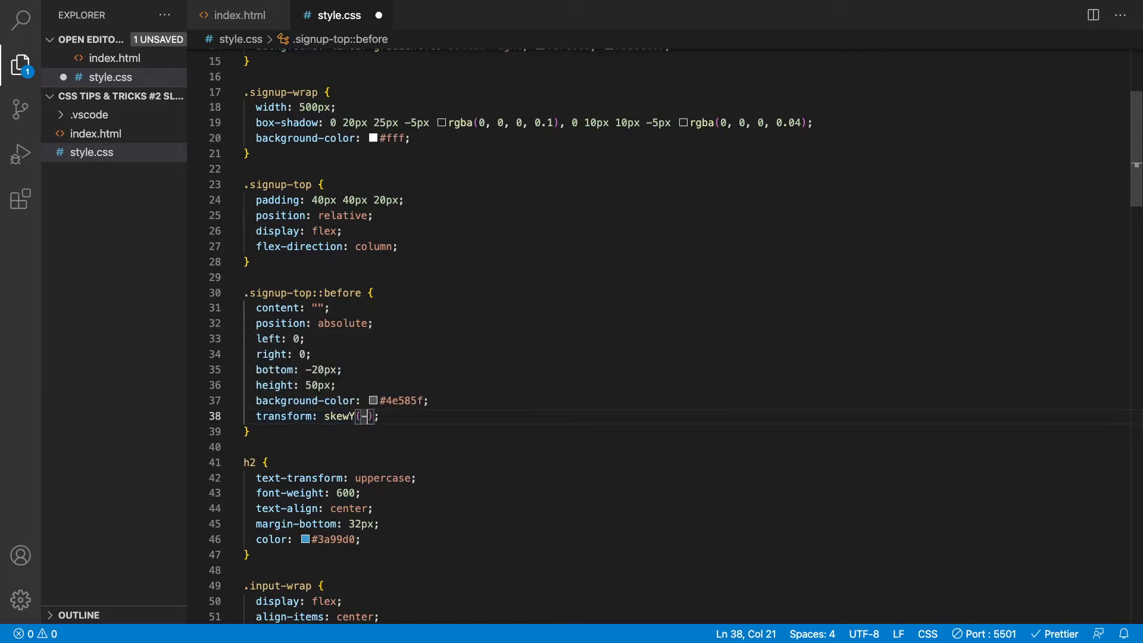
{"action": "type", "text": "3"}
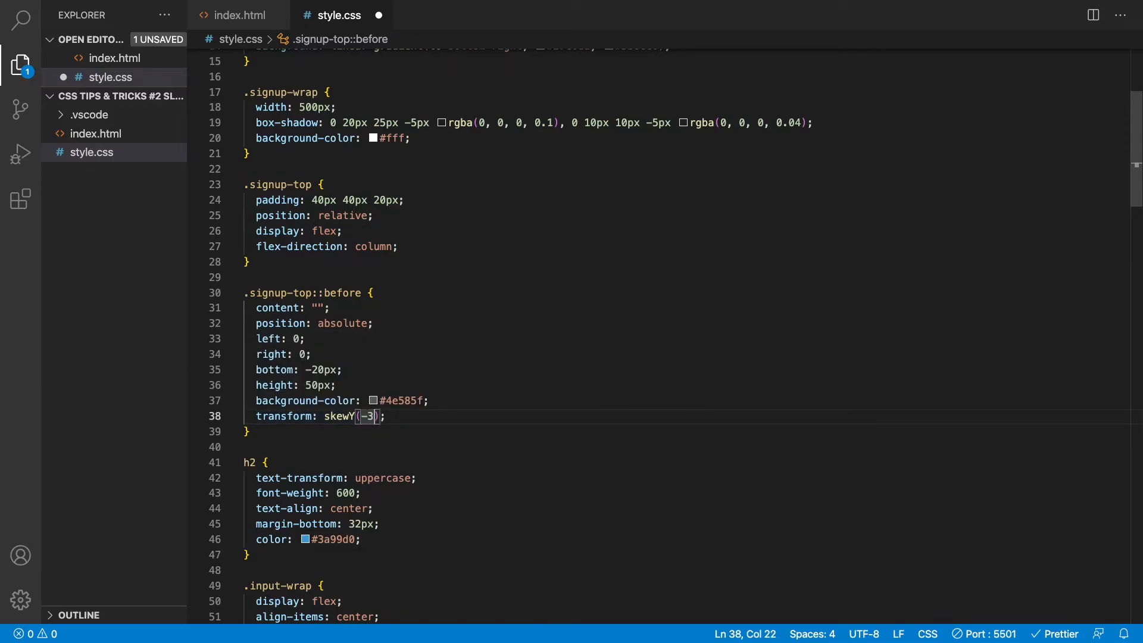
{"action": "type", "text": "deg"}
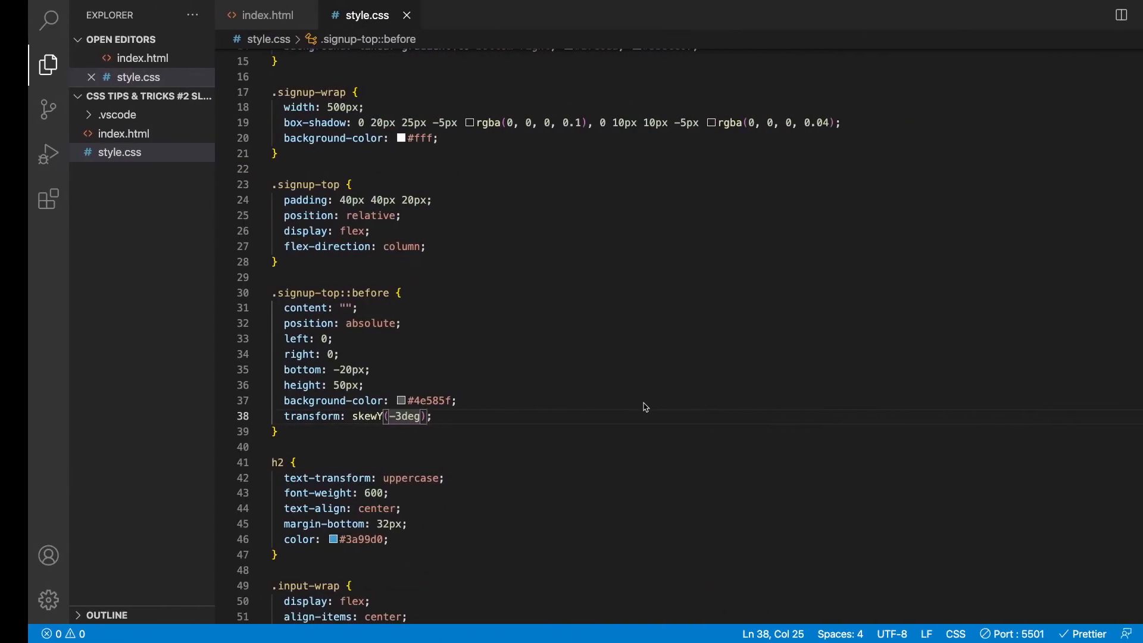
{"action": "type", "text": "#fff"}
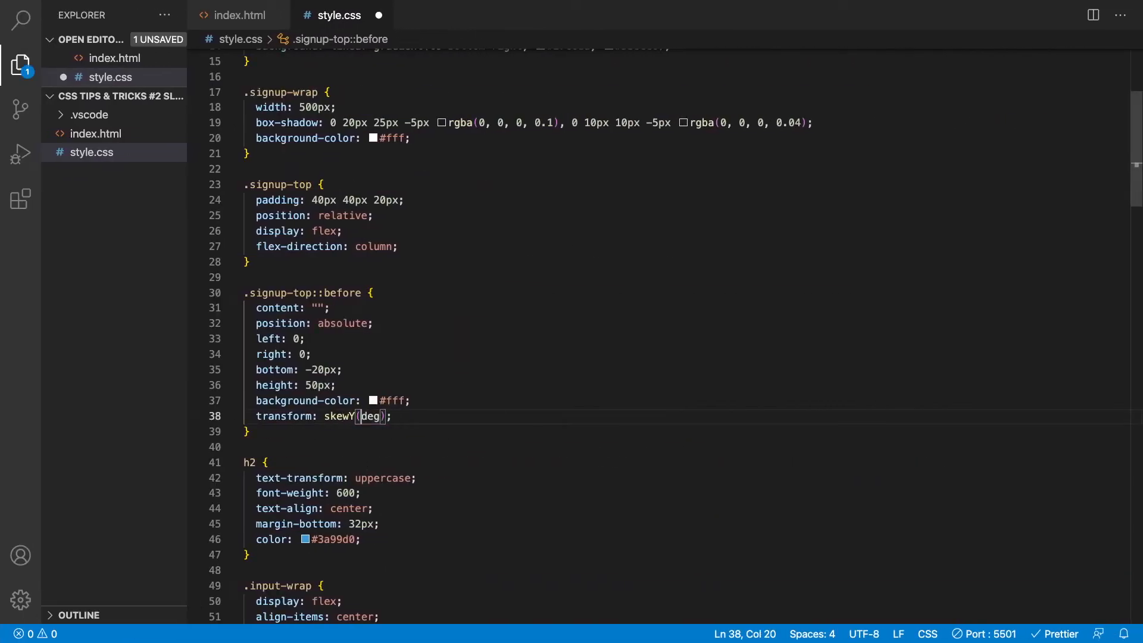
{"action": "type", "text": "1"}
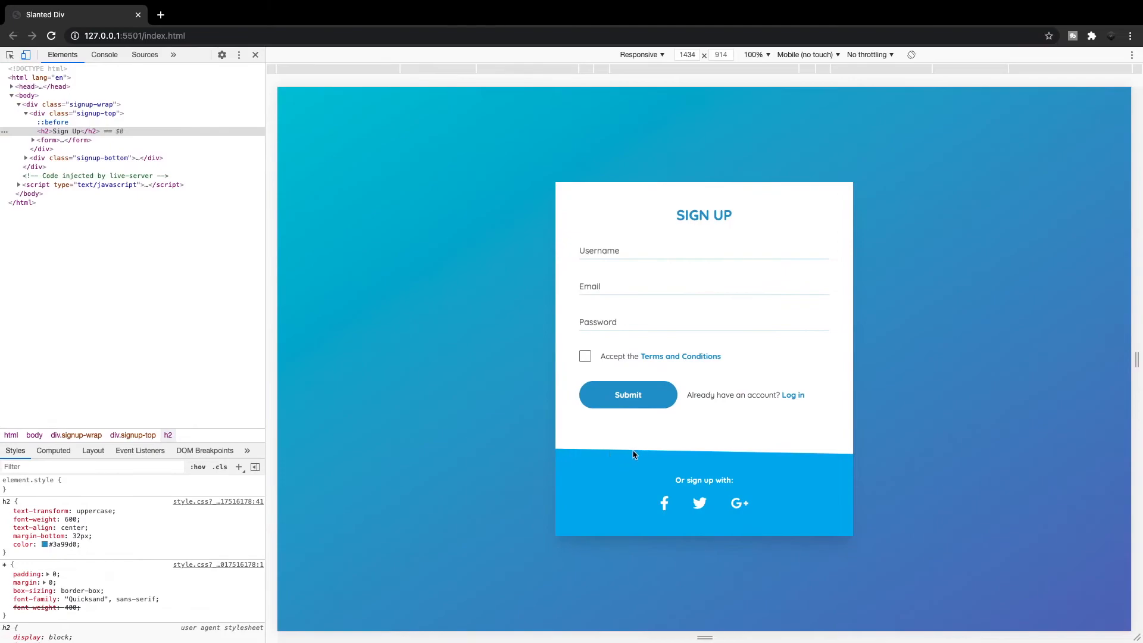
{"action": "mouse_move", "coordinate": [858, 455]}
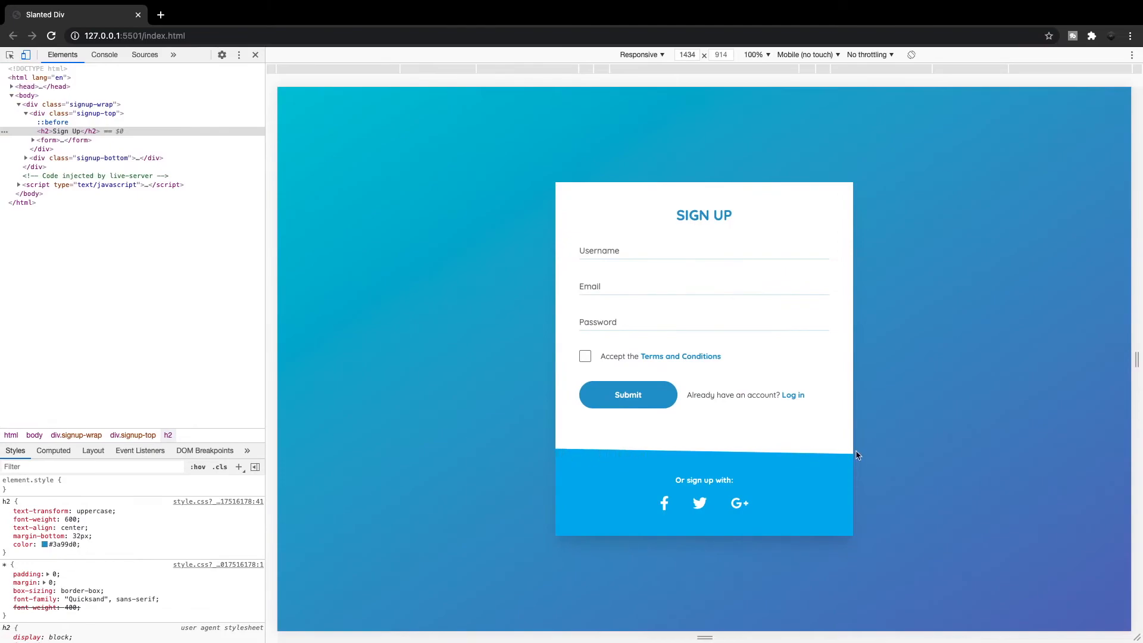
{"action": "mouse_move", "coordinate": [818, 426]}
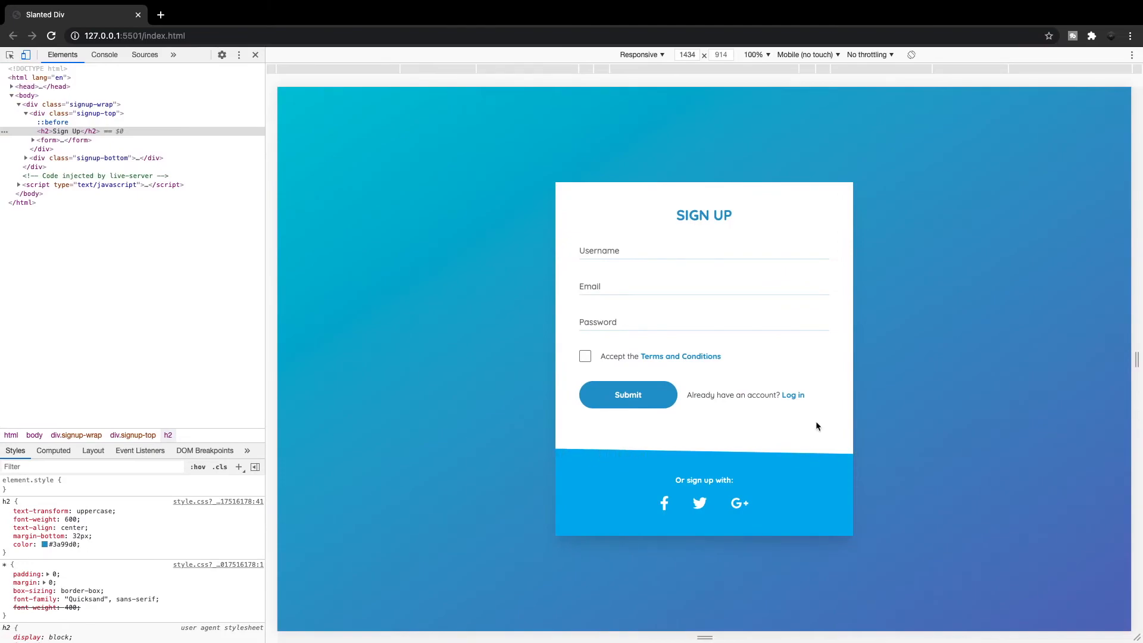